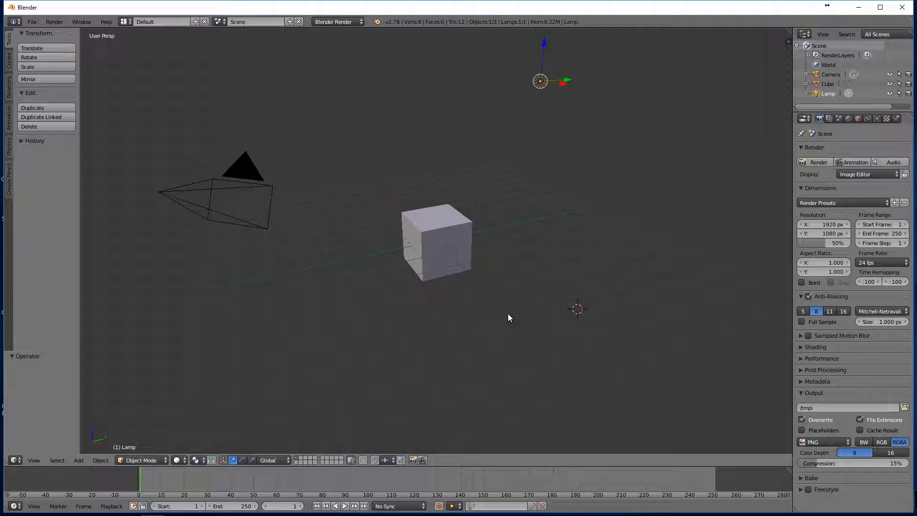
pyautogui.moveTo(491, 259)
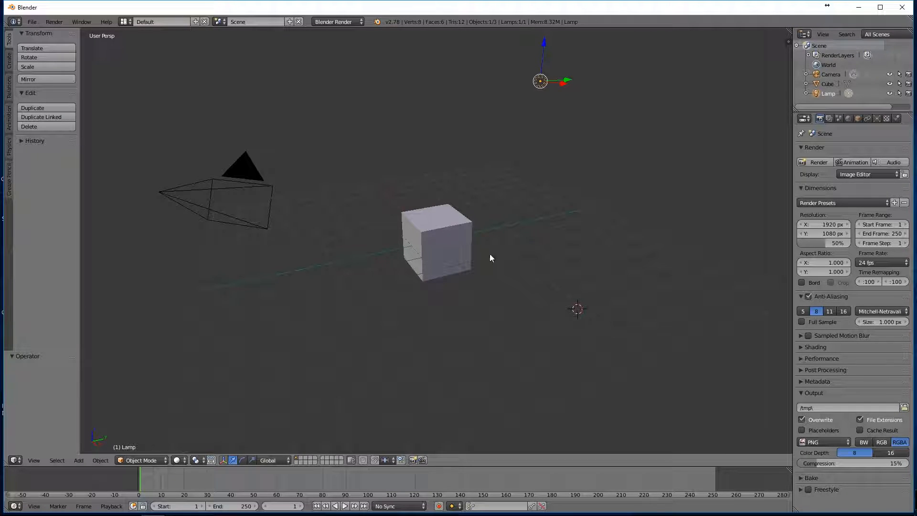
pyautogui.moveTo(487, 250)
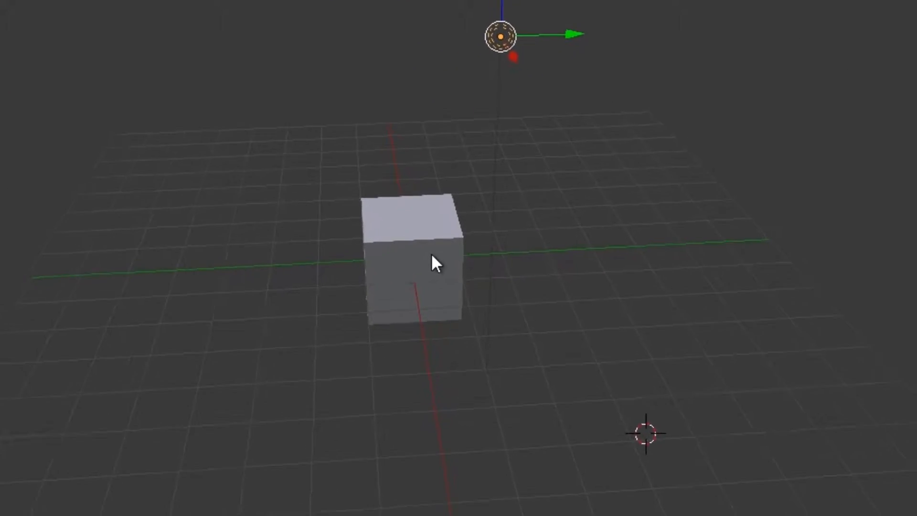
# - Select the default cube and delete it from the scene
pyautogui.click(413, 263)
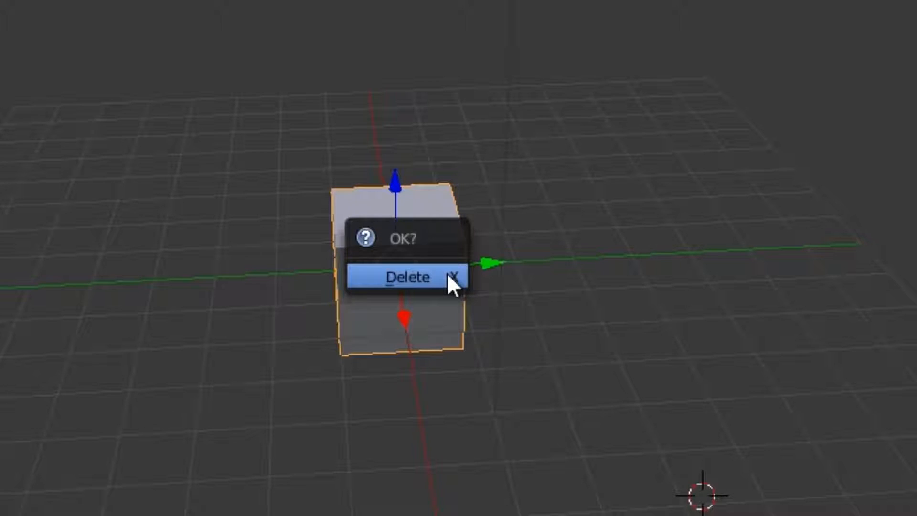
pyautogui.click(407, 277)
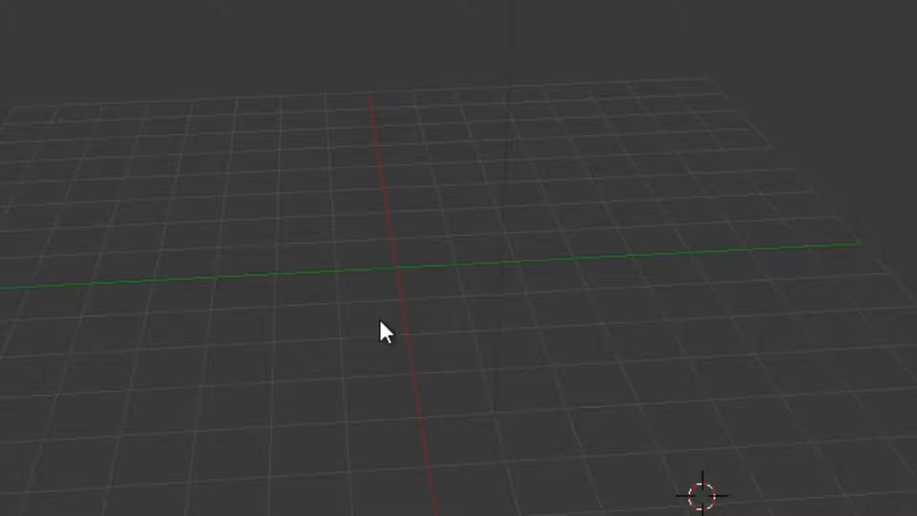
pyautogui.moveTo(395, 301)
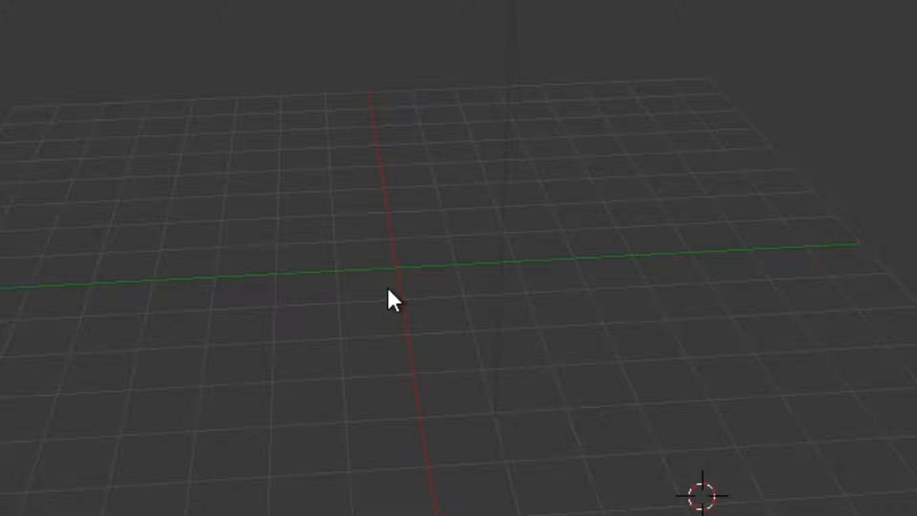
# - Add an upright plane mesh, then switch to the UV Editing layout
pyautogui.press('shift+a')
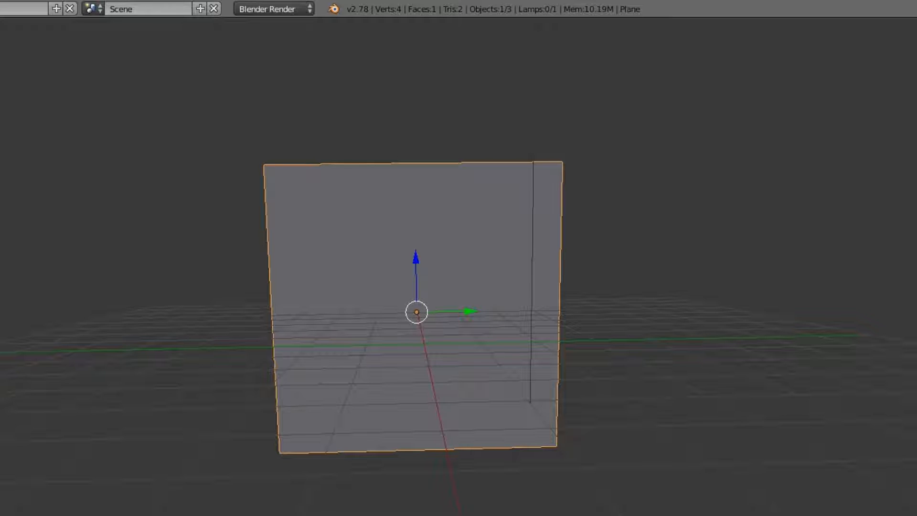
pyautogui.click(239, 412)
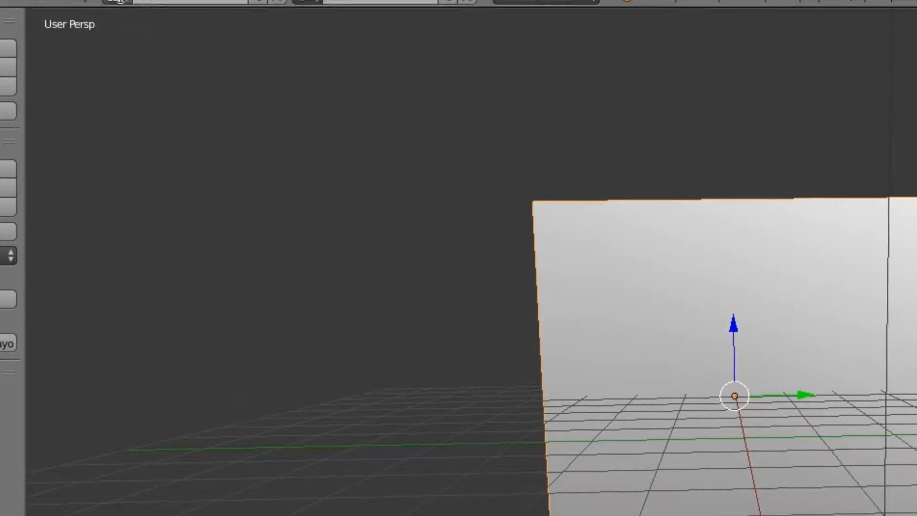
pyautogui.click(115, 41)
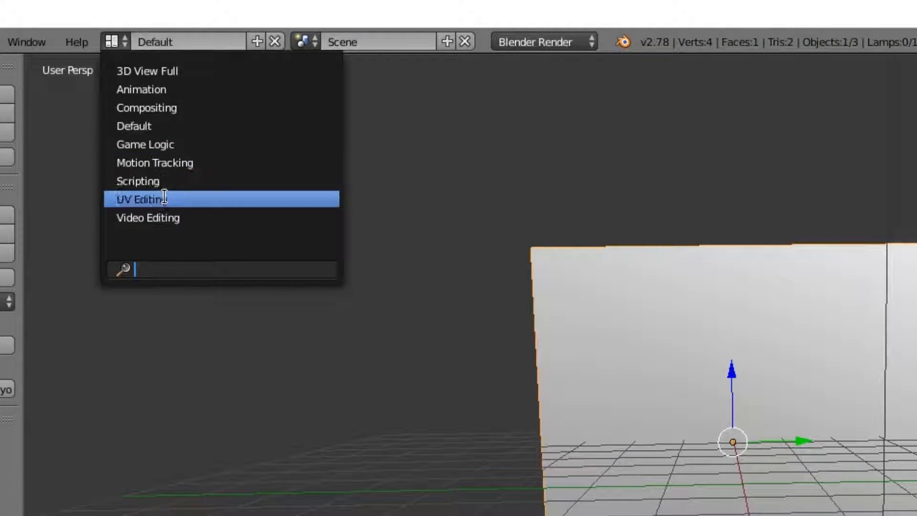
pyautogui.click(140, 198)
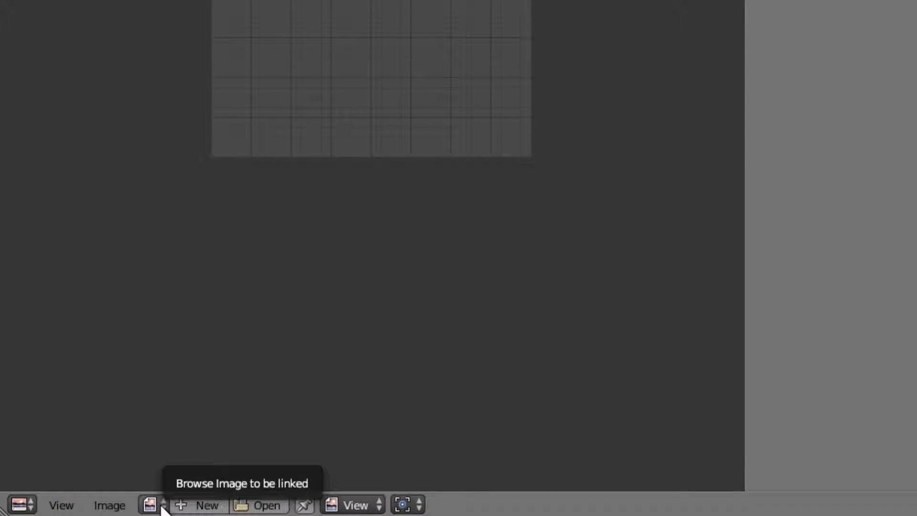
# - Load 'lego image 2.png' from the pictures folder into the image editor
pyautogui.click(150, 505)
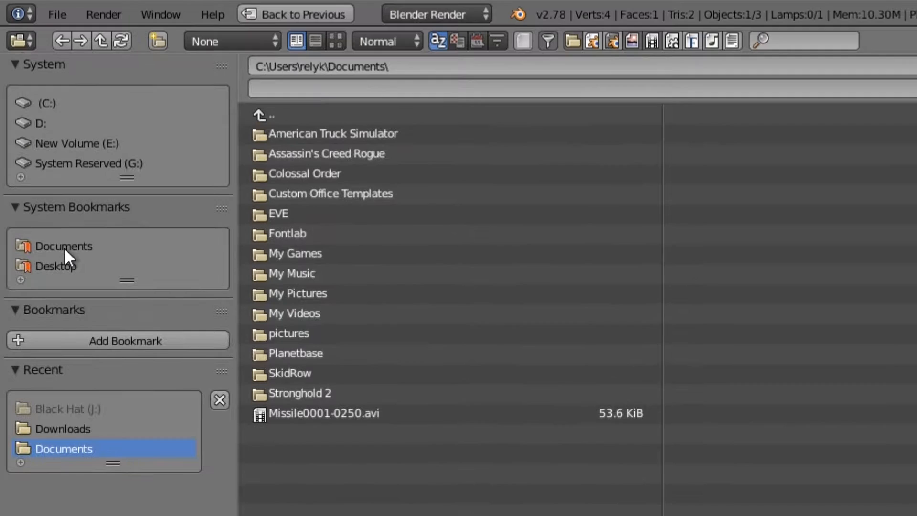
pyautogui.doubleClick(288, 334)
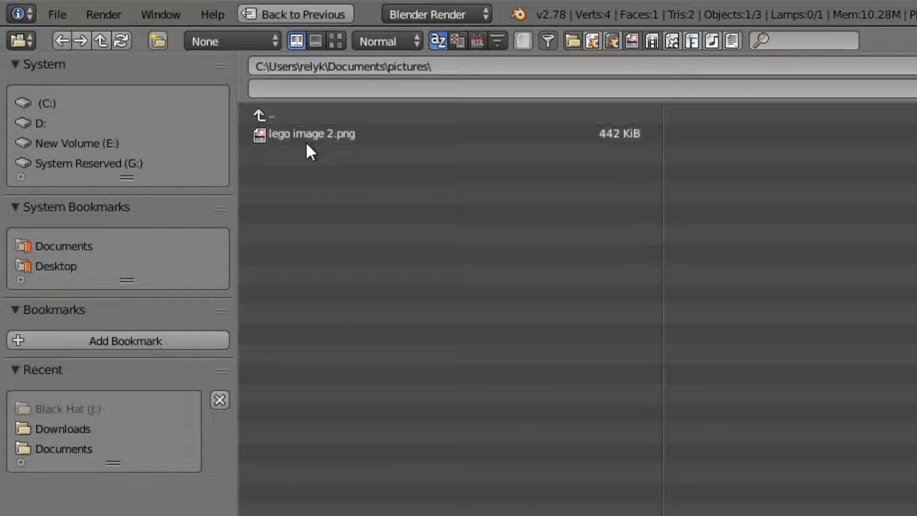
pyautogui.click(310, 133)
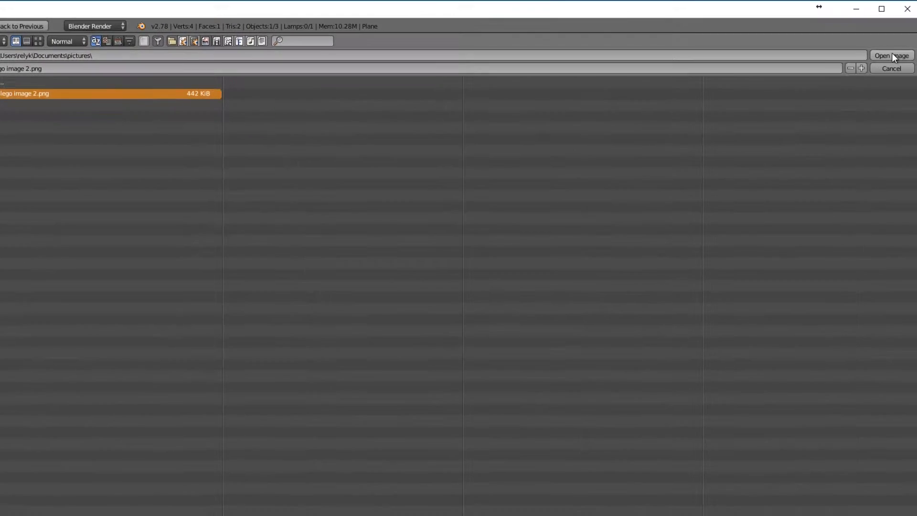
pyautogui.moveTo(891, 56)
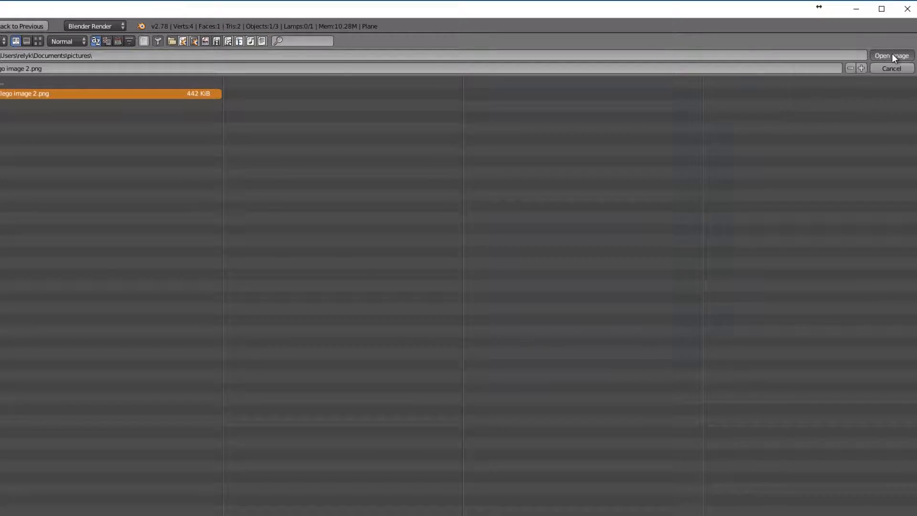
pyautogui.click(891, 55)
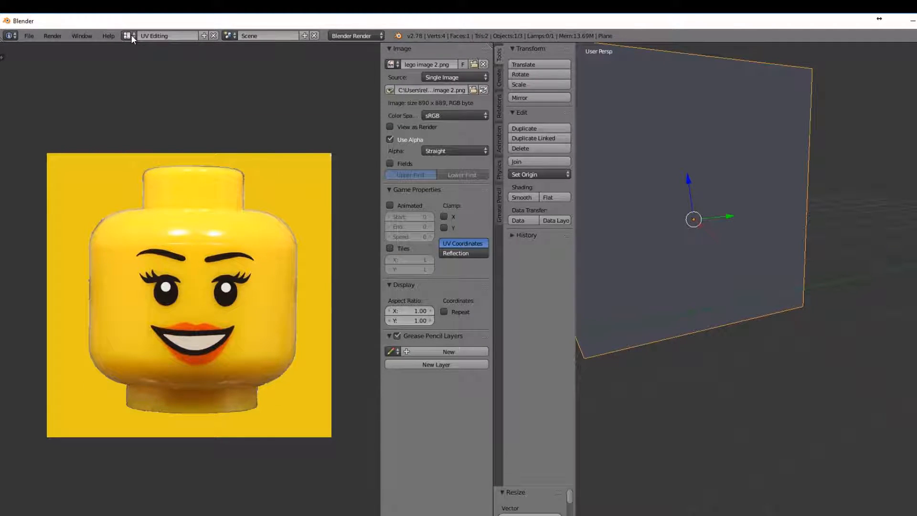
# - Open the screen layout list to pick UV Editing
pyautogui.click(127, 36)
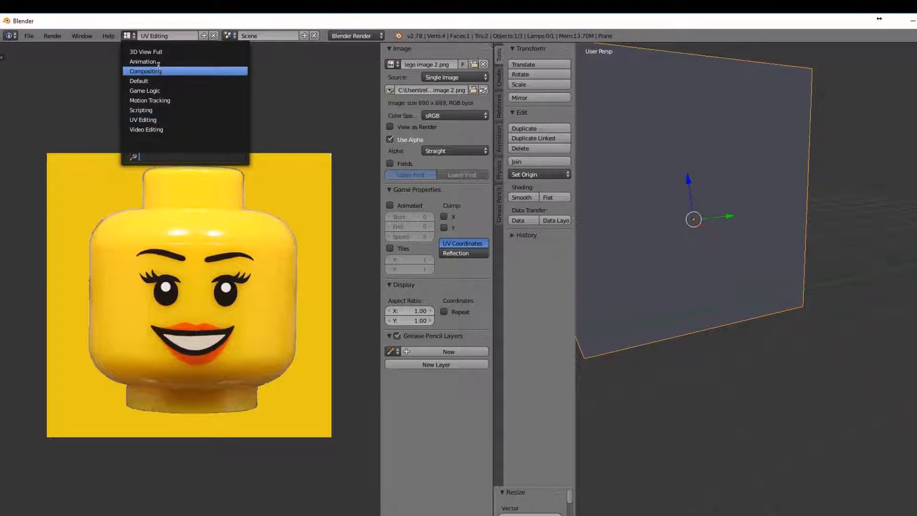
pyautogui.moveTo(143, 120)
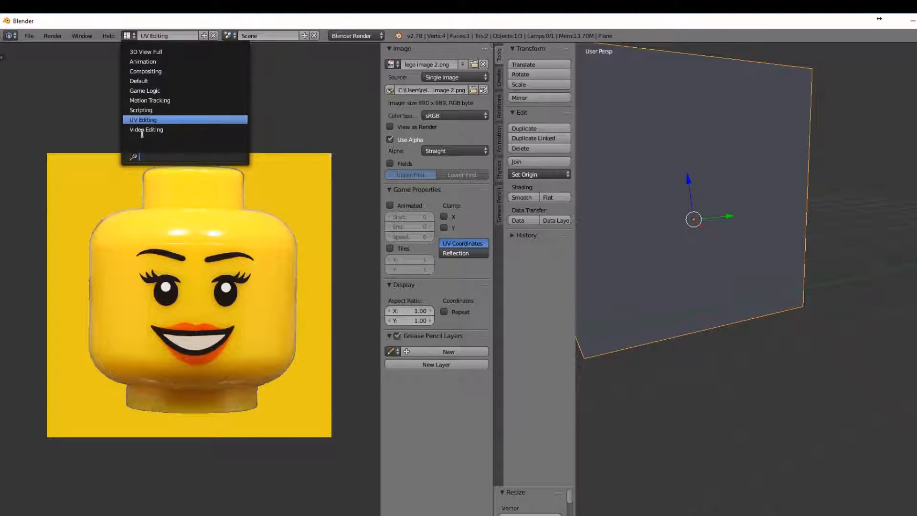
pyautogui.moveTo(145, 81)
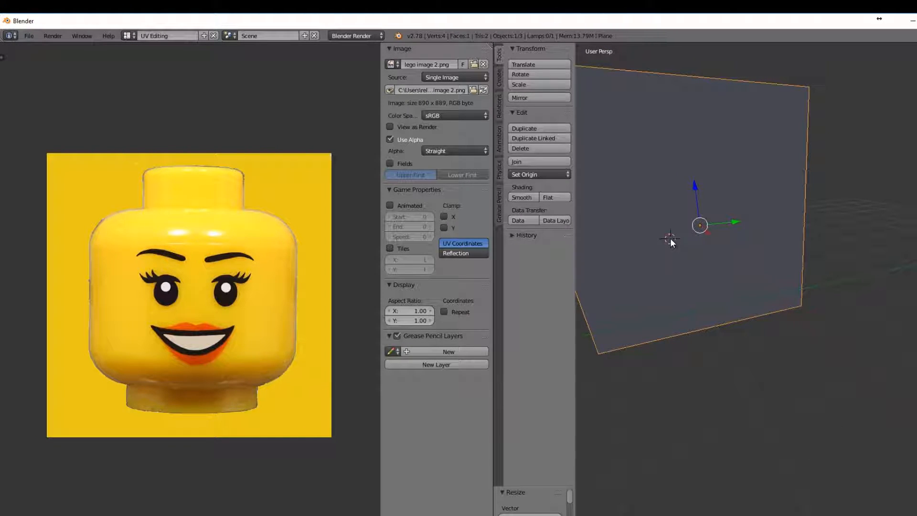
pyautogui.moveTo(654, 311)
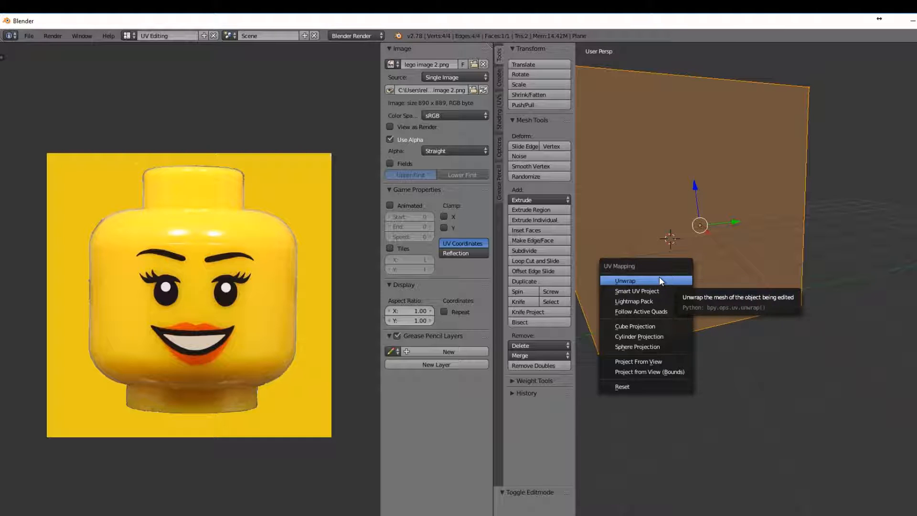
# - Unwrap the plane and display 'lego image 2.png' under its UVs
pyautogui.click(624, 280)
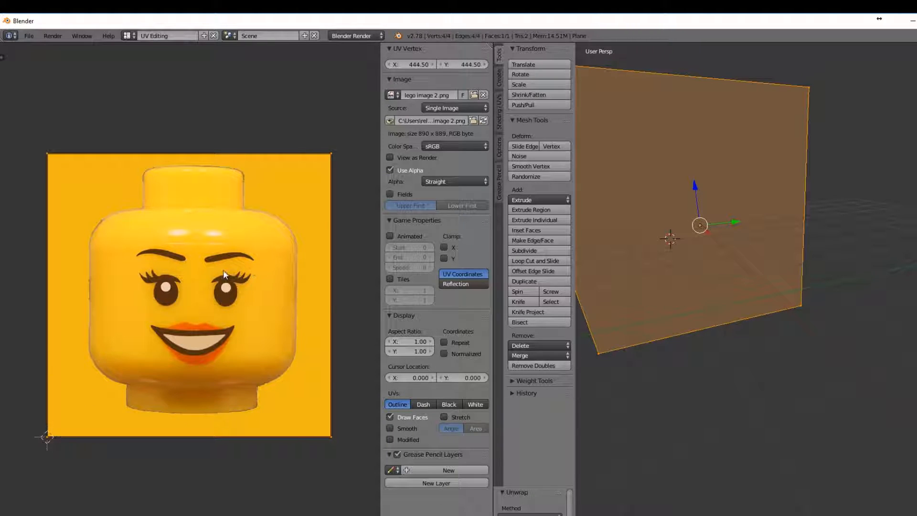
pyautogui.moveTo(279, 85)
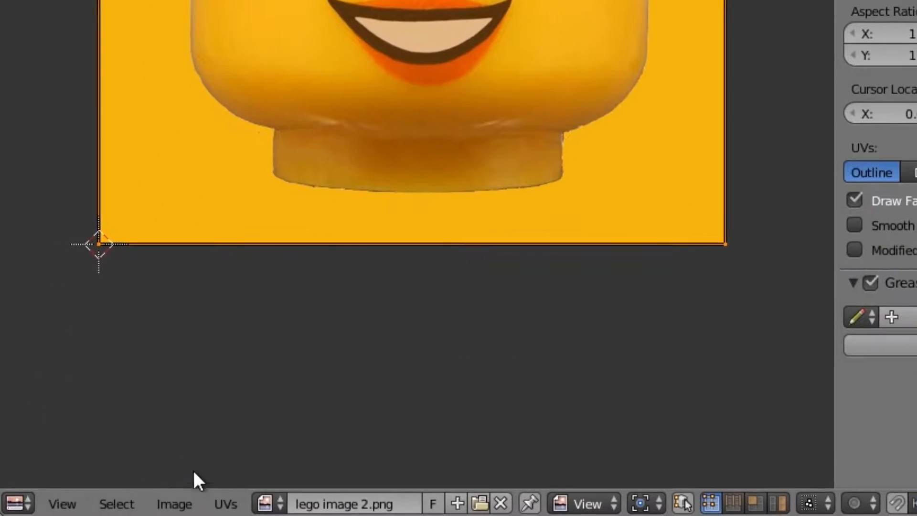
pyautogui.click(264, 503)
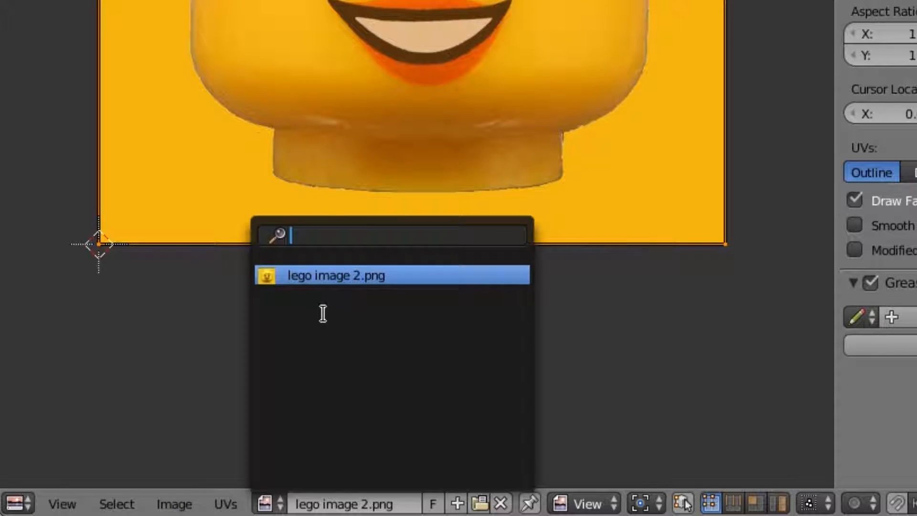
pyautogui.click(335, 275)
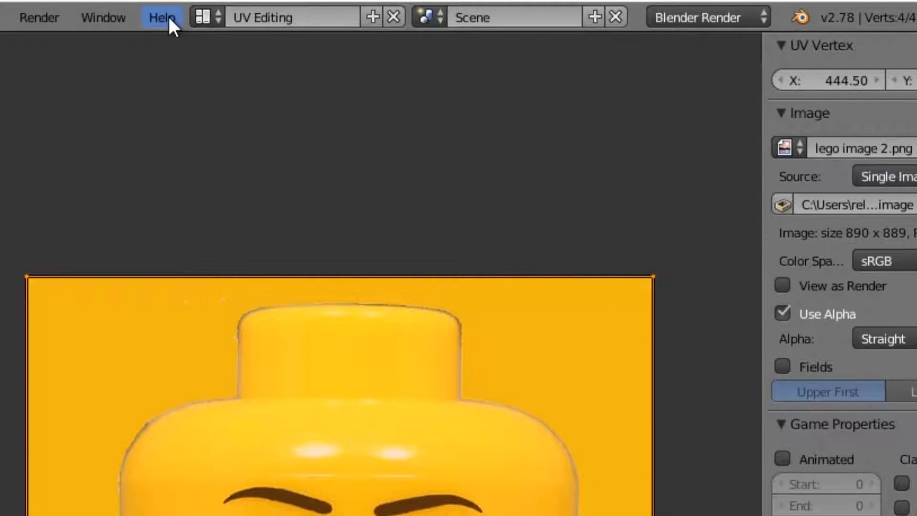
# - Switch the screen layout back to Default to view the face-textured plane
pyautogui.click(201, 17)
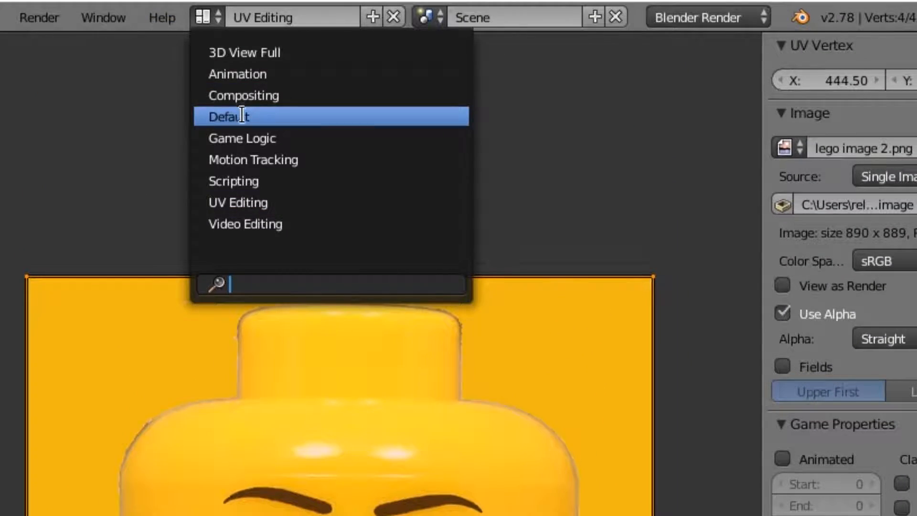
pyautogui.click(229, 117)
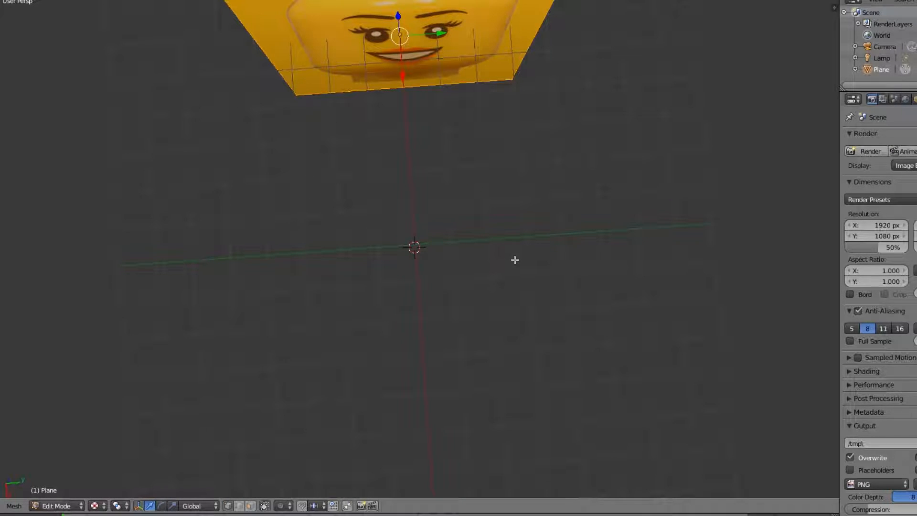
# - Browse the Select and Mesh menus in the edit-mode header
pyautogui.click(104, 454)
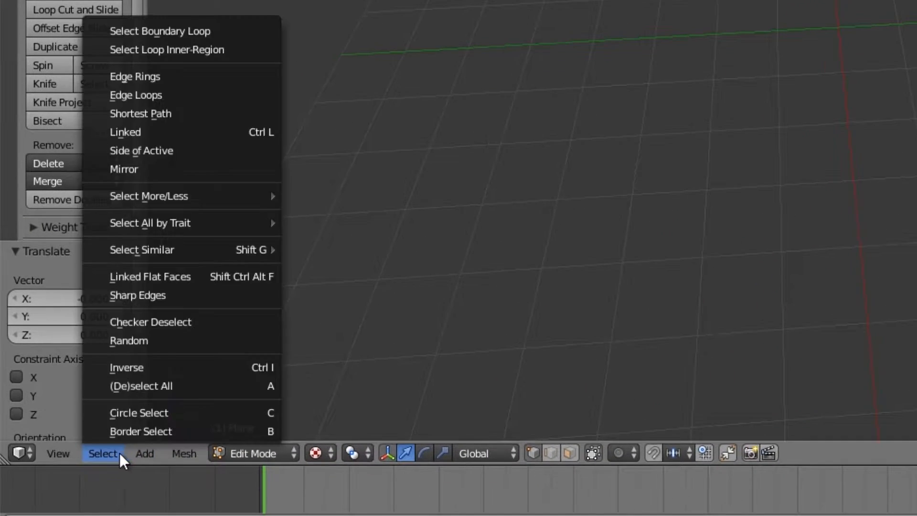
pyautogui.click(182, 453)
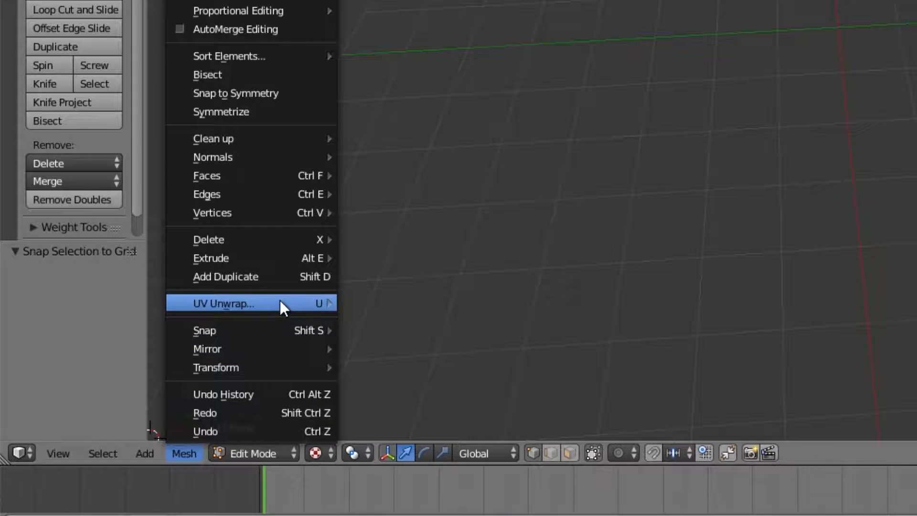
pyautogui.moveTo(205, 331)
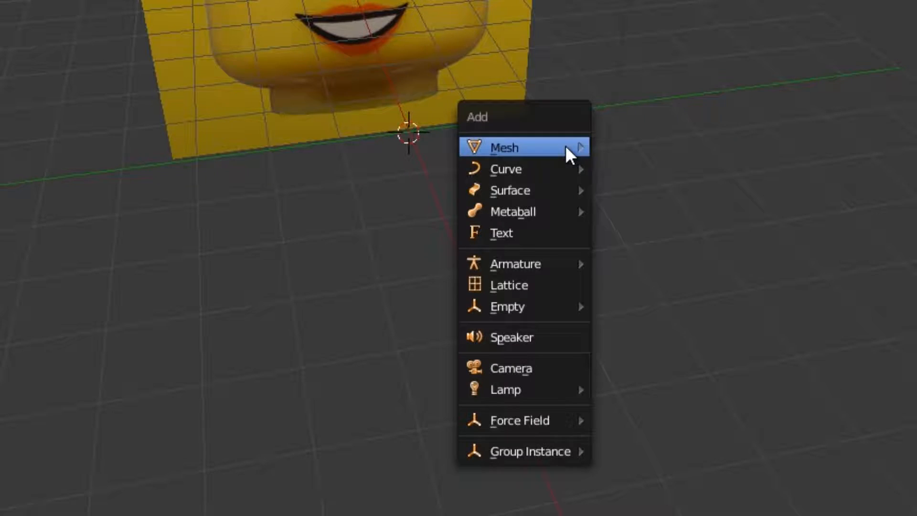
pyautogui.moveTo(529, 211)
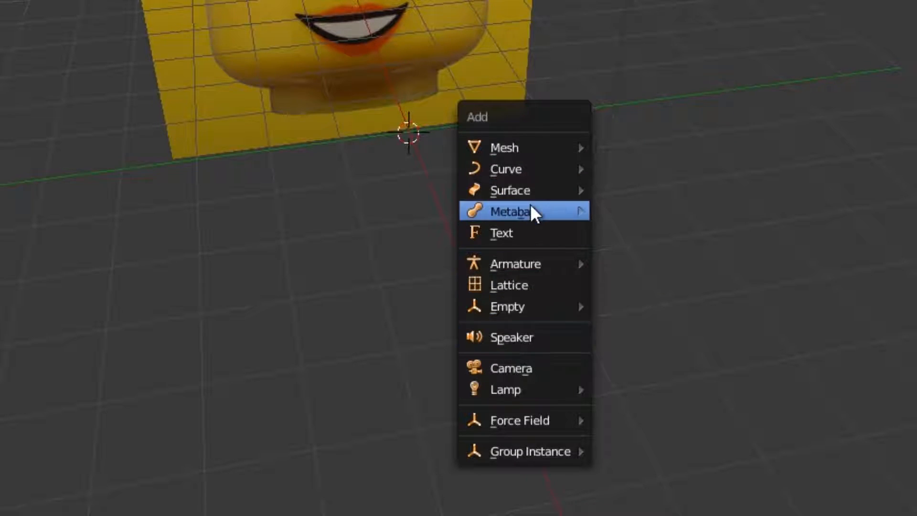
# - Add a cylinder and scale it in front view to match the head's size
pyautogui.click(524, 211)
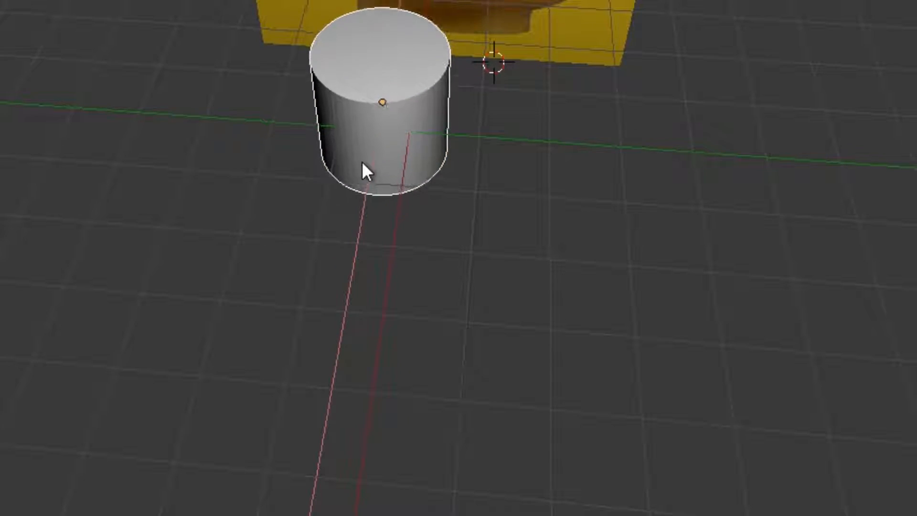
pyautogui.click(367, 171)
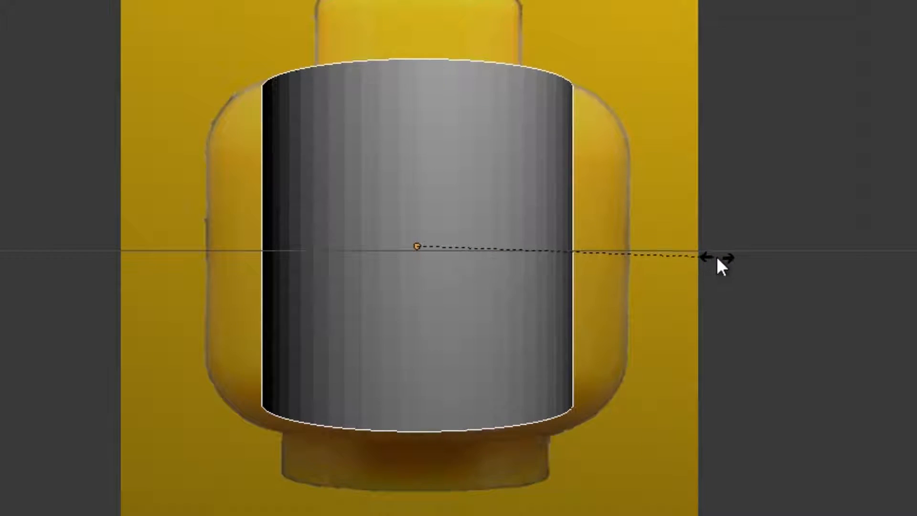
pyautogui.moveTo(722, 264); pyautogui.dragTo(675, 260)
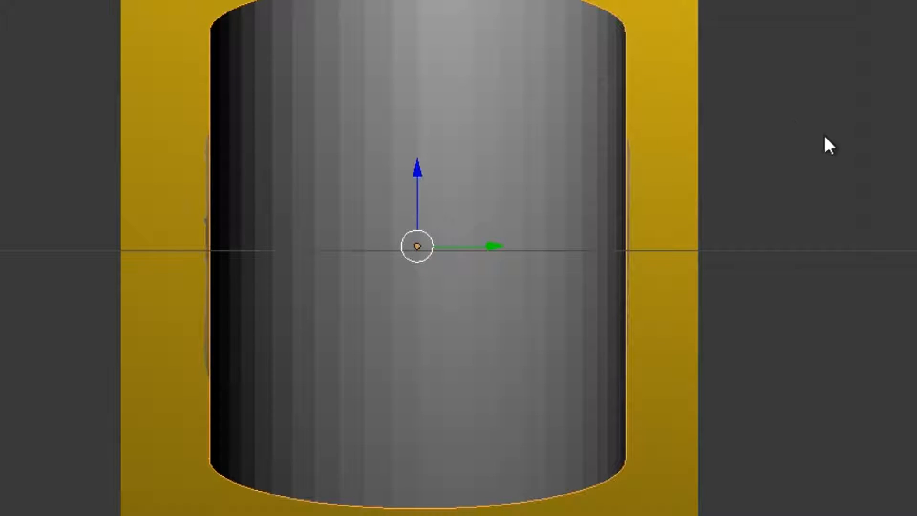
pyautogui.moveTo(795, 196)
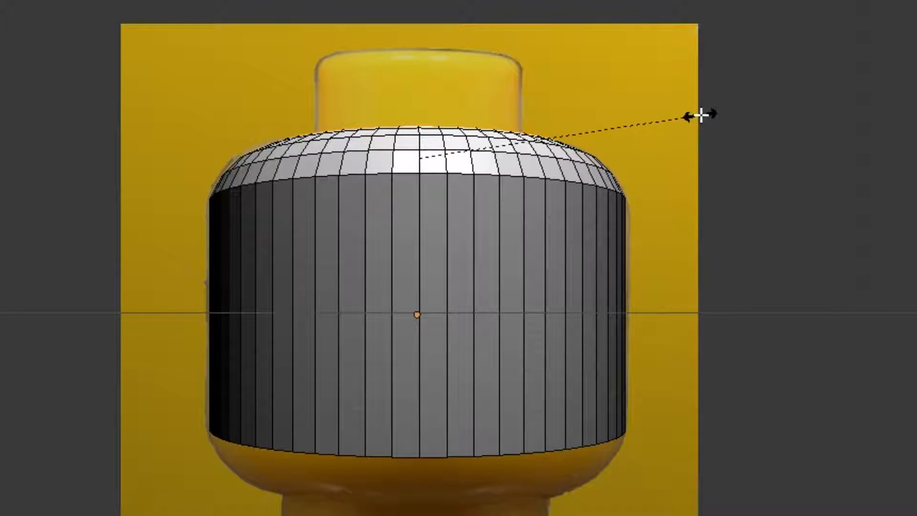
# - Taper the cylinder's top edge loop inward to round the head
pyautogui.moveTo(705, 115); pyautogui.dragTo(649, 115)
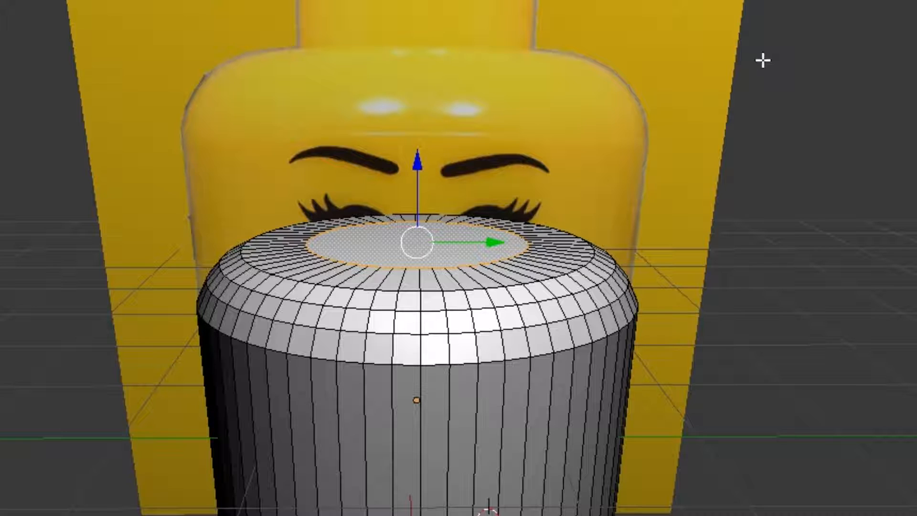
pyautogui.scroll(-3)
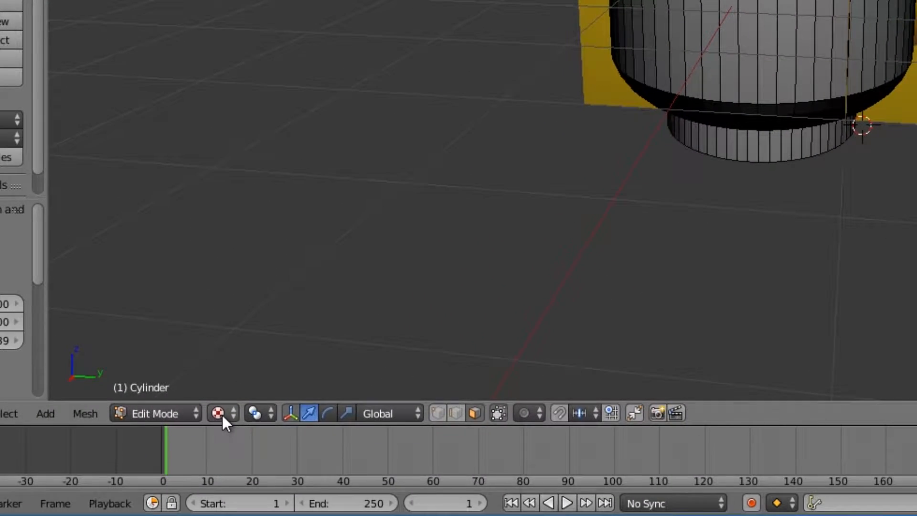
# - Set the viewport shading to Wireframe to see through the head mesh
pyautogui.click(218, 413)
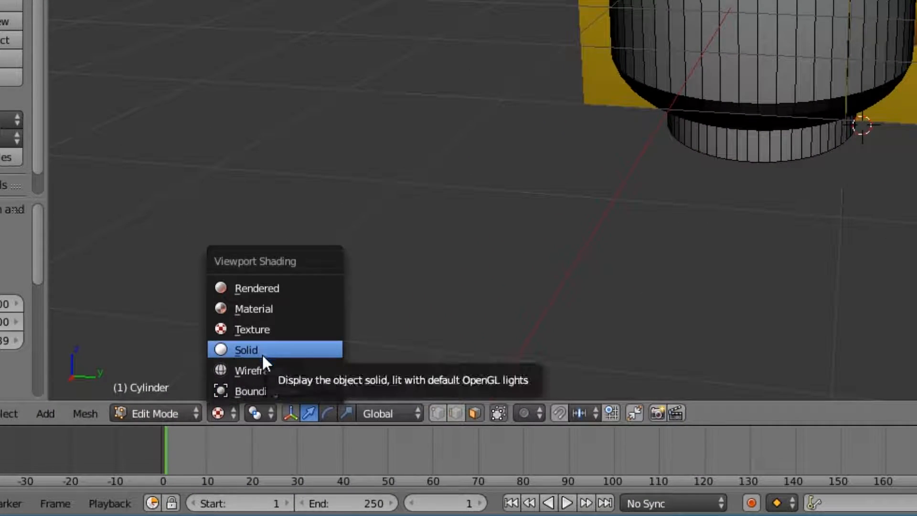
pyautogui.click(252, 371)
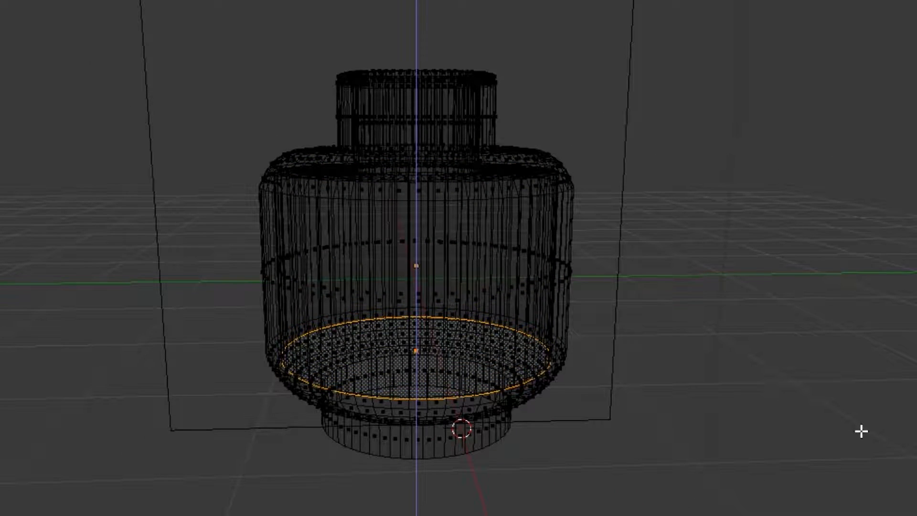
pyautogui.click(416, 351)
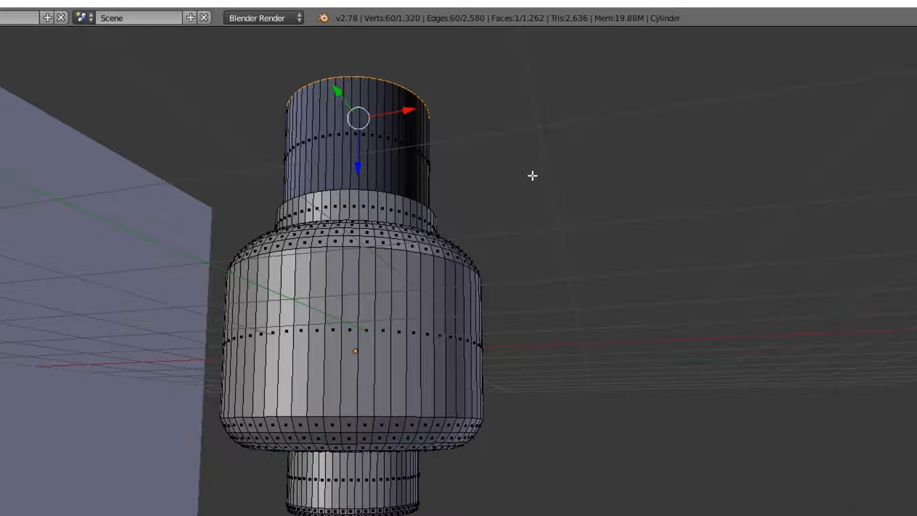
# - Delete the stud's selected vertices, then delete the vertices of its top cap
pyautogui.press('x')
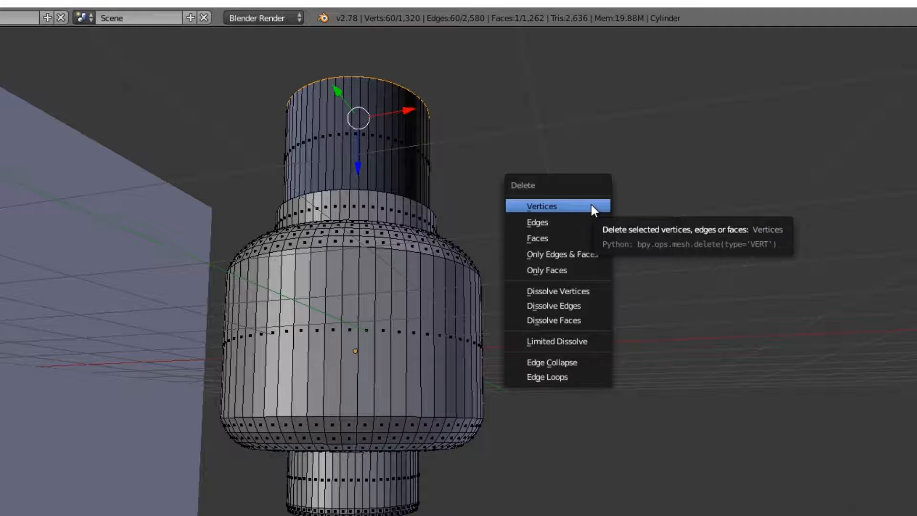
pyautogui.click(540, 206)
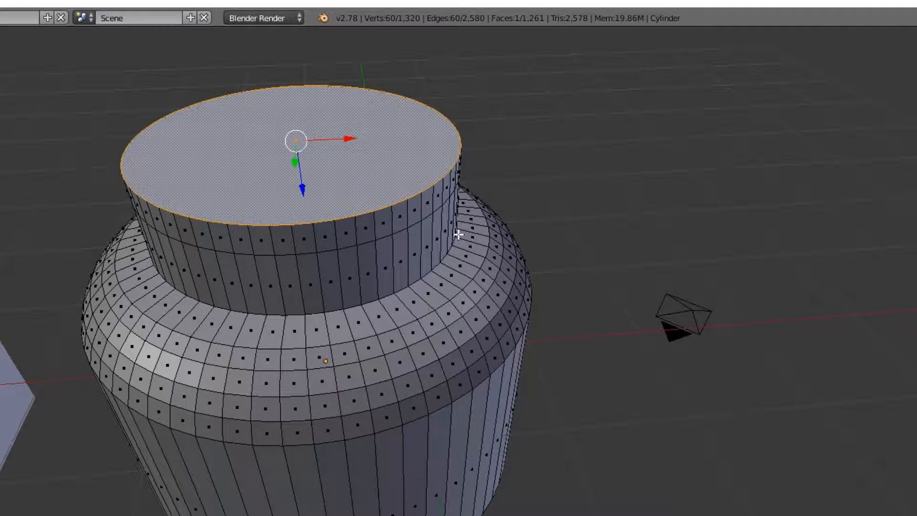
pyautogui.press('x')
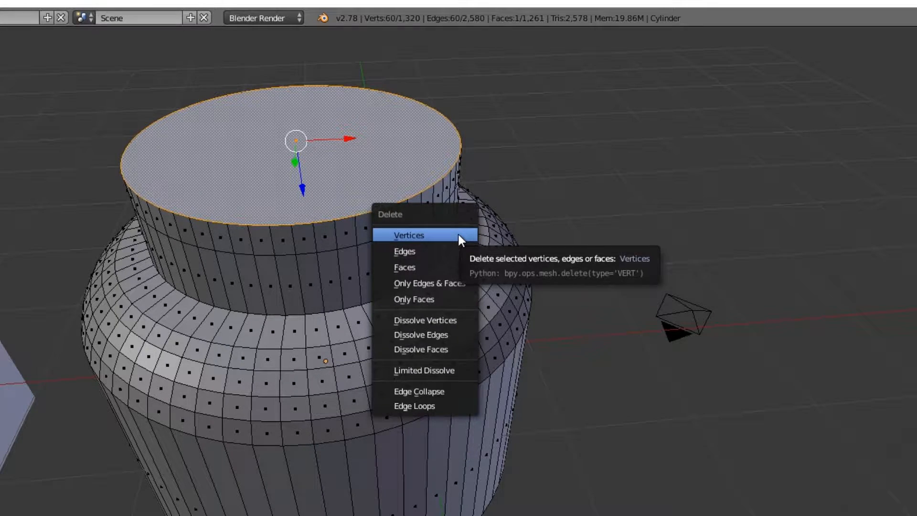
pyautogui.click(409, 234)
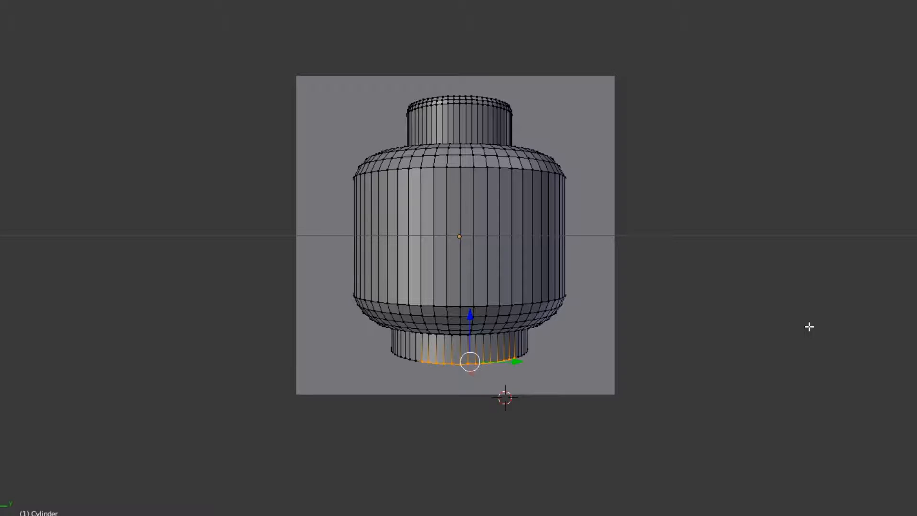
pyautogui.moveTo(640, 295)
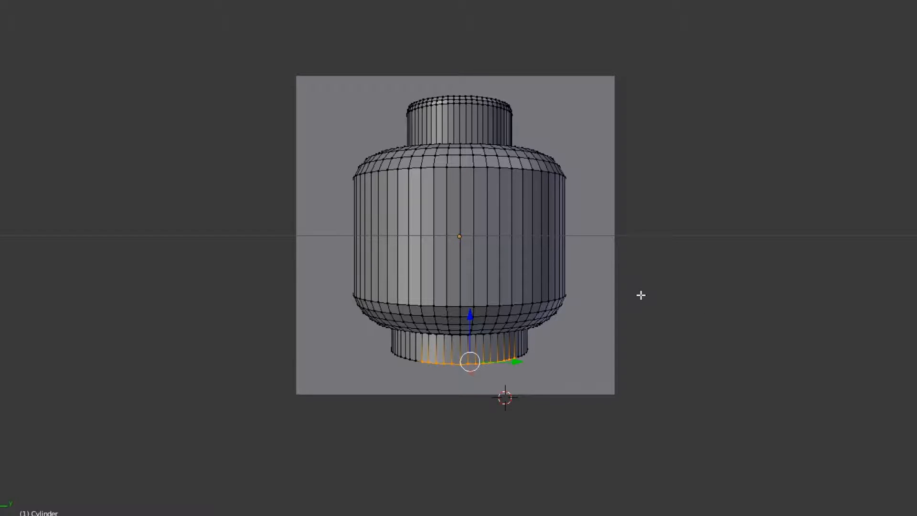
# - Select the entire head mesh and project its UVs from the current view
pyautogui.press('a')
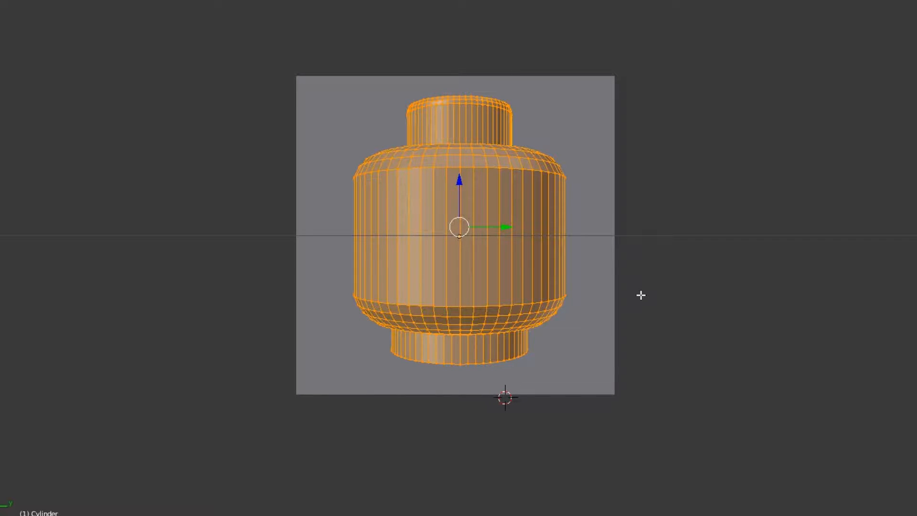
pyautogui.press('u')
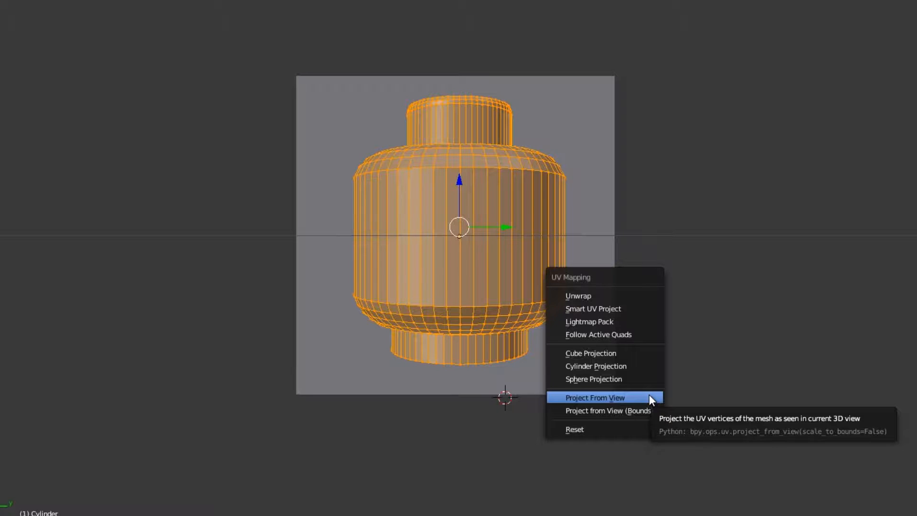
pyautogui.click(595, 397)
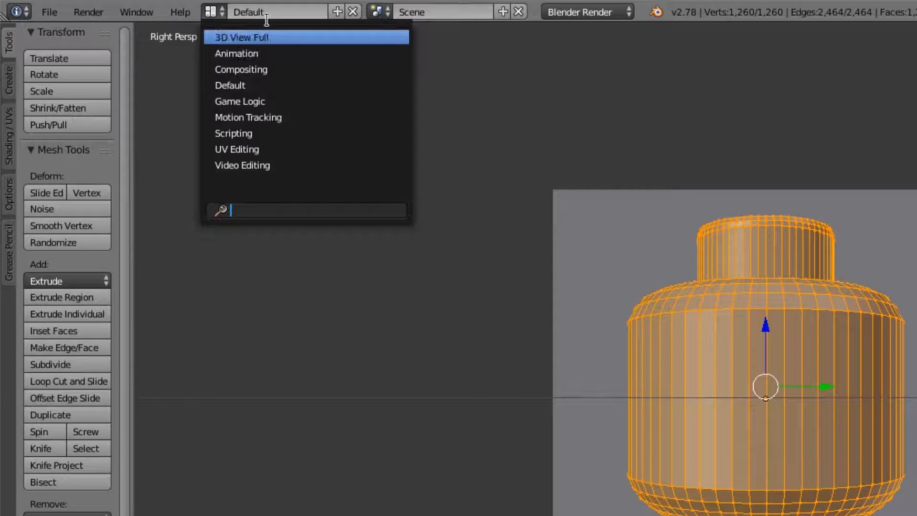
# - Switch to the UV Editing layout to see the head's UVs over the face image
pyautogui.click(237, 149)
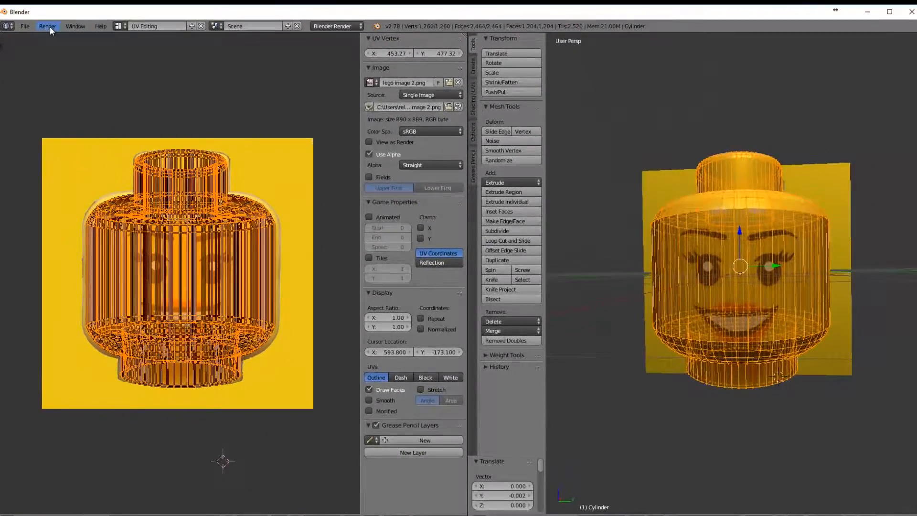
# - Return to the default layout and browse Material.001's settings in the Material tab
pyautogui.click(119, 26)
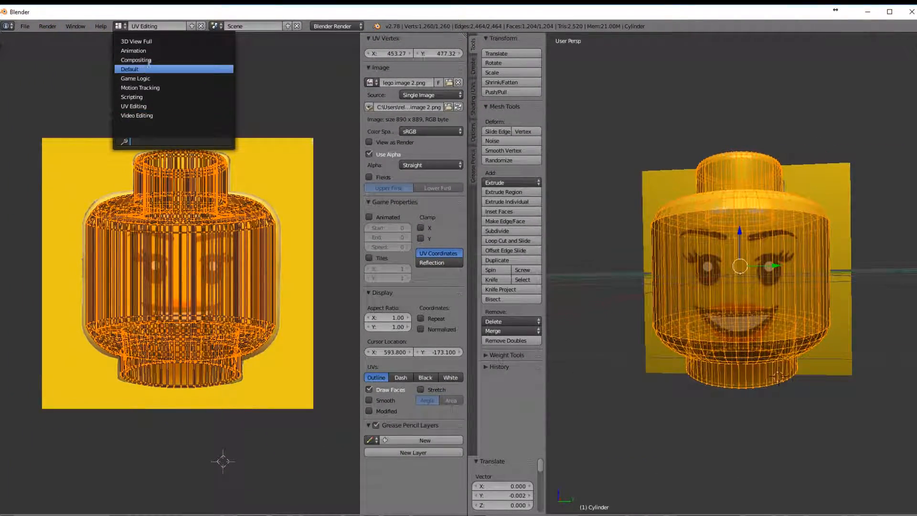
pyautogui.click(129, 68)
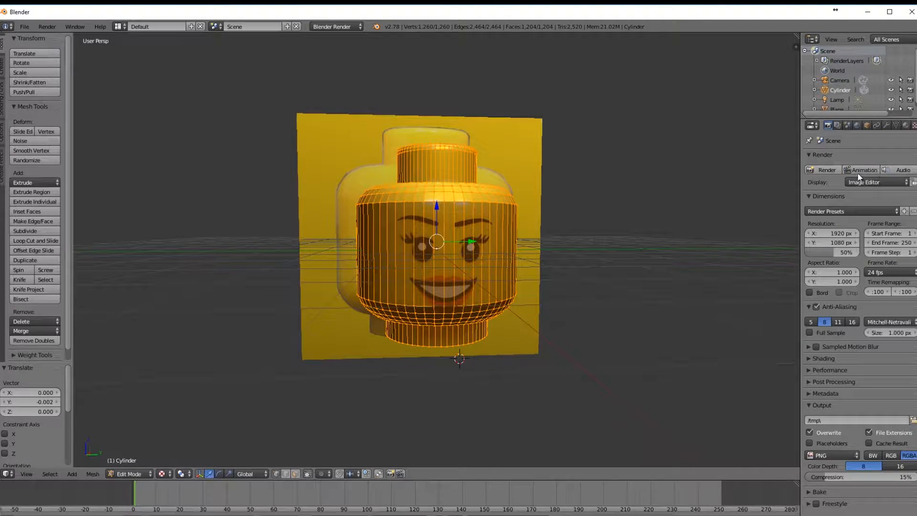
pyautogui.click(906, 125)
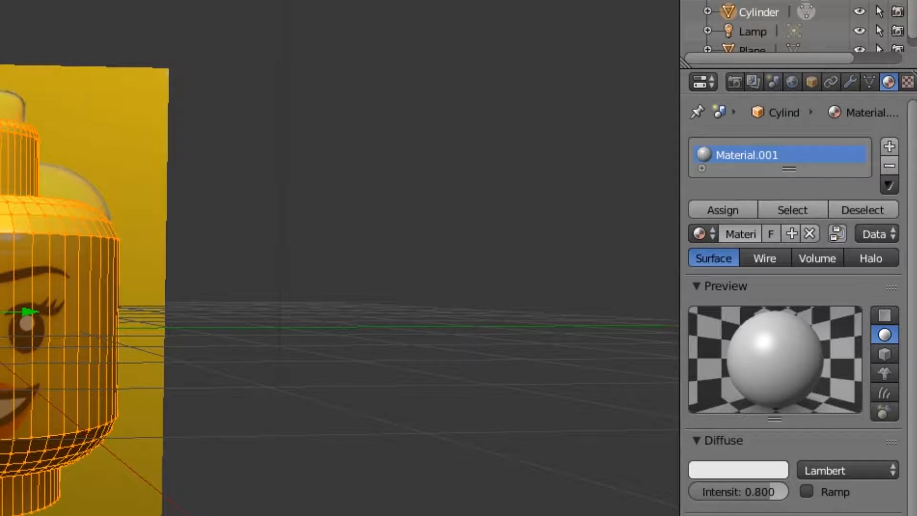
pyautogui.scroll(-3)
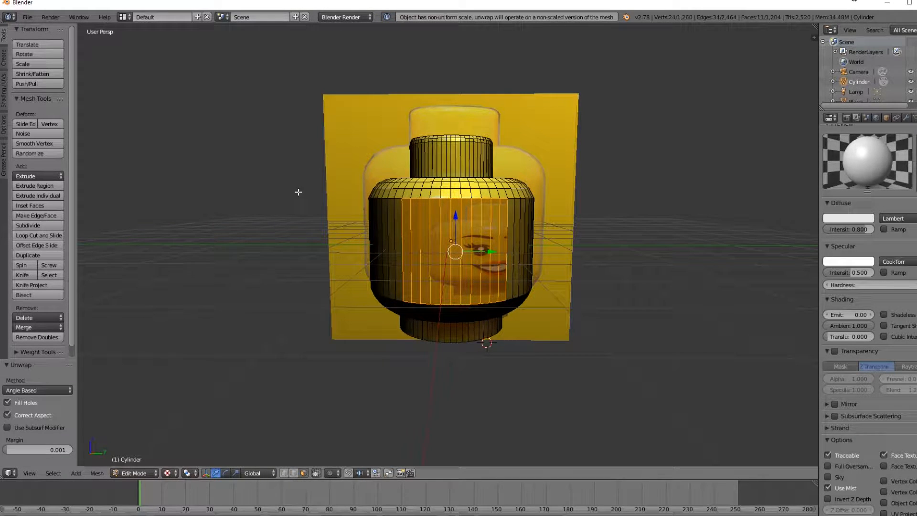
# - Change the screen layout from the top header to show lego image 2.png
pyautogui.click(161, 17)
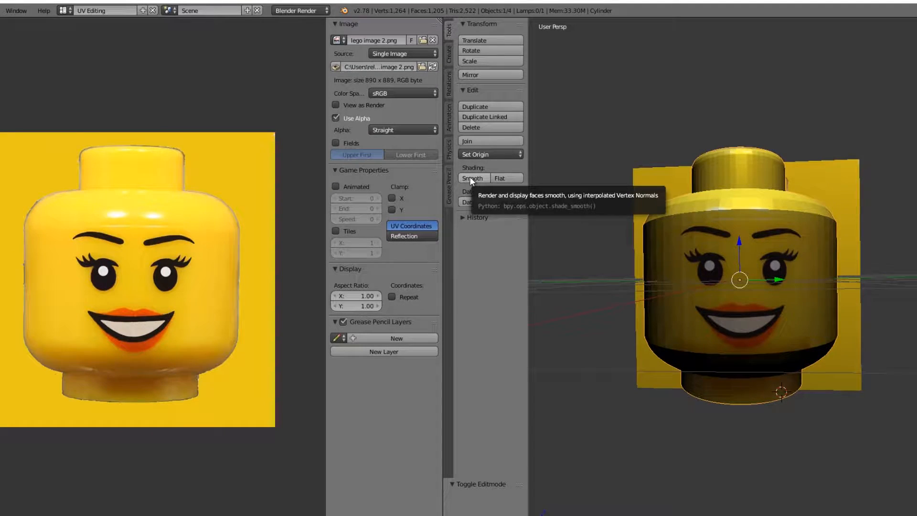
# - Apply Smooth shading to the head from the Tool Shelf
pyautogui.click(472, 178)
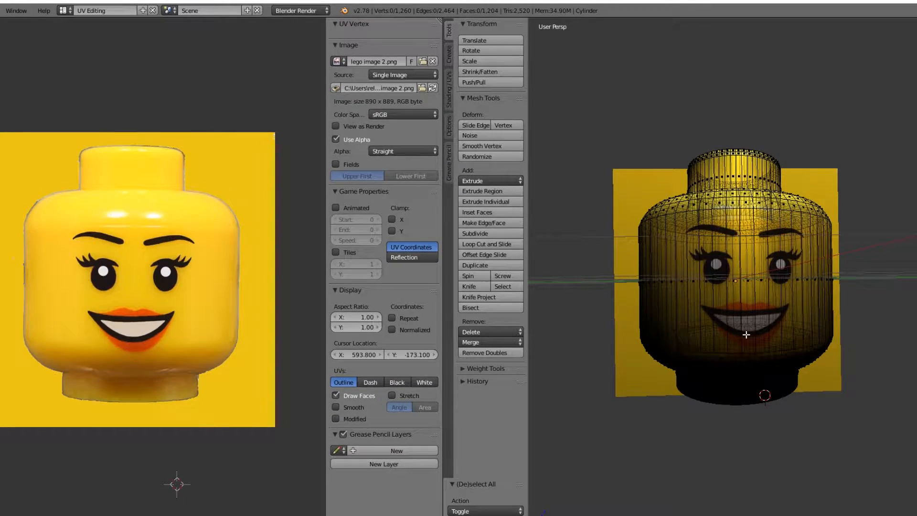
# - Select all head vertices, project UVs from view, and preview it with rendered lighting
pyautogui.press('a')
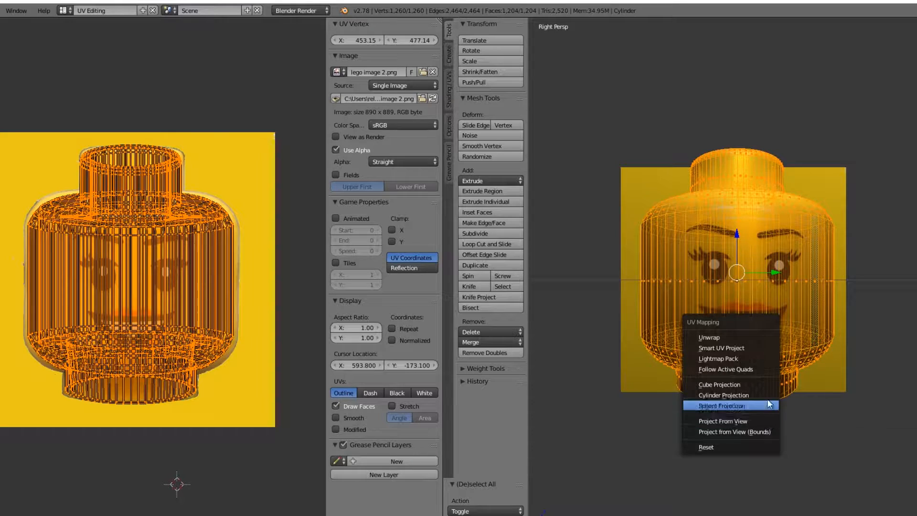
pyautogui.moveTo(730, 420)
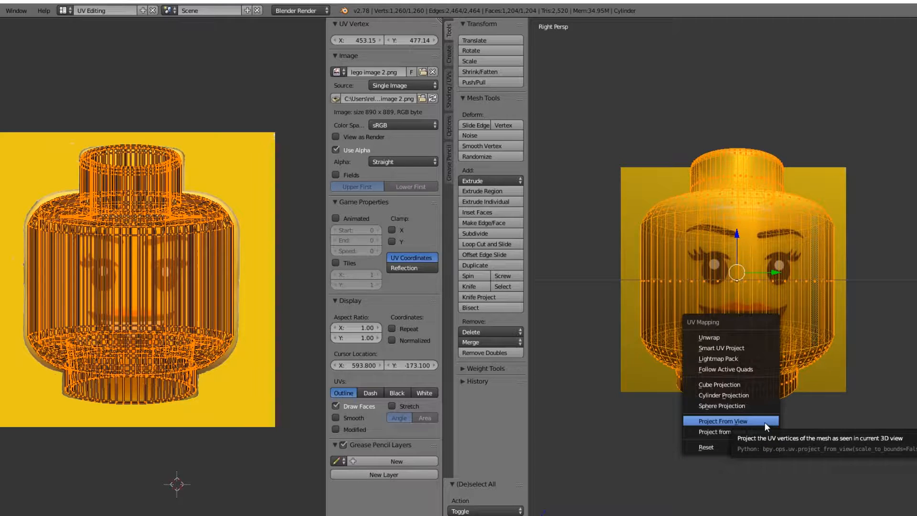
pyautogui.click(723, 420)
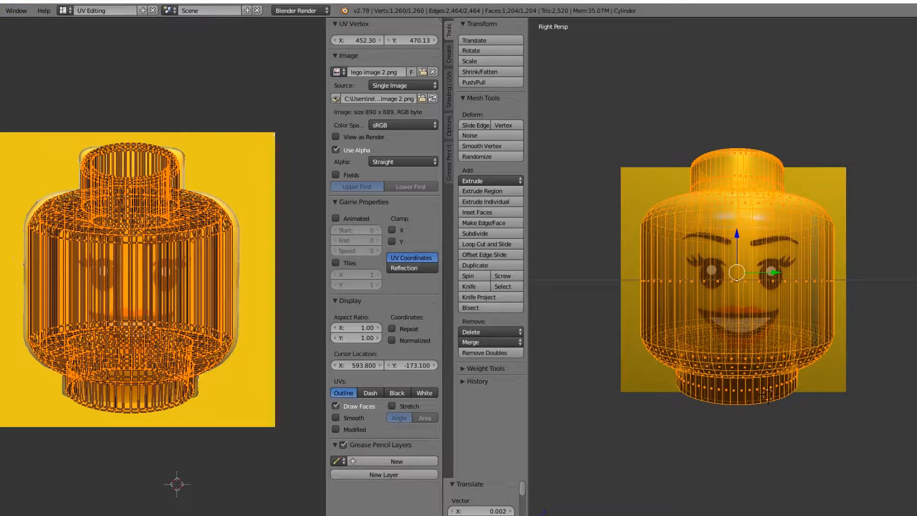
pyautogui.click(29, 11)
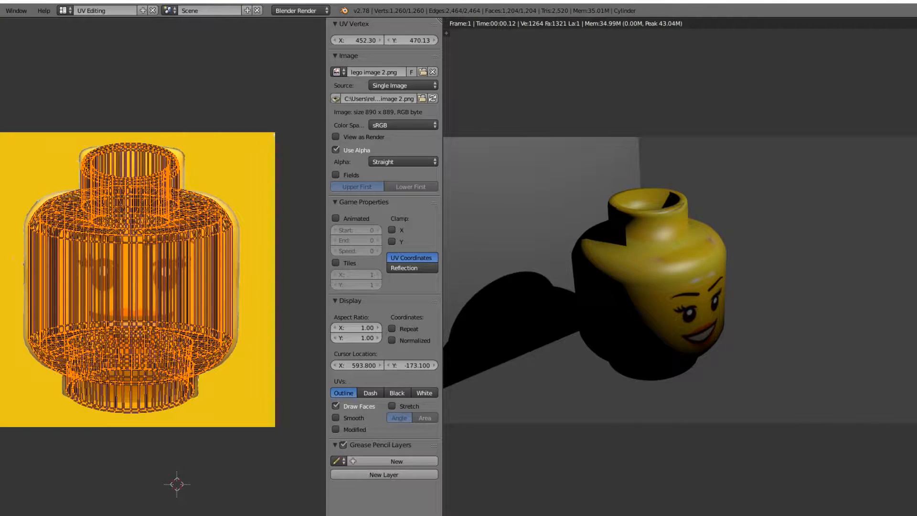
pyautogui.moveTo(713, 259)
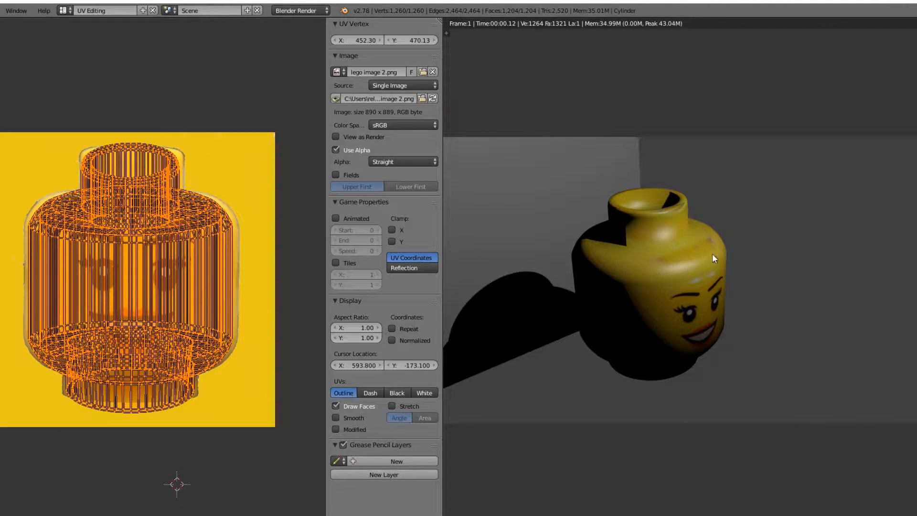
pyautogui.moveTo(636, 287)
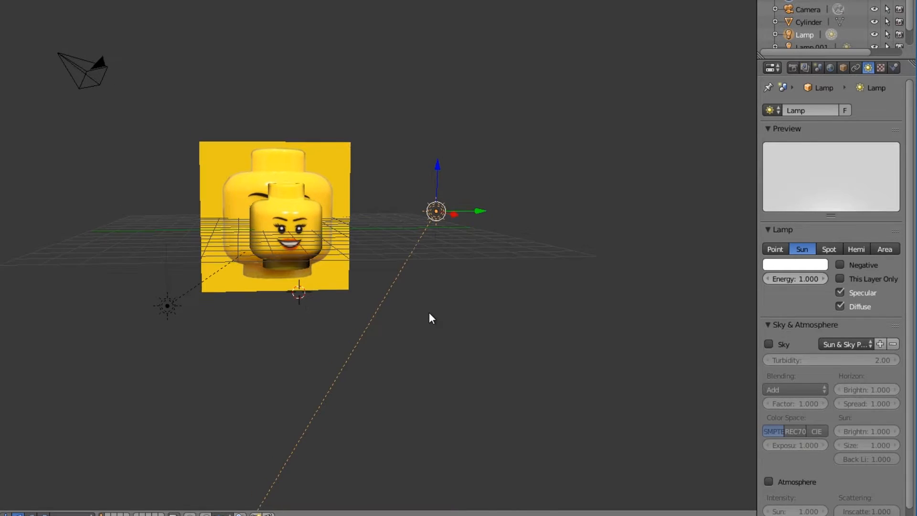
# - Place the camera in front of the head and deselect it
pyautogui.click(808, 10)
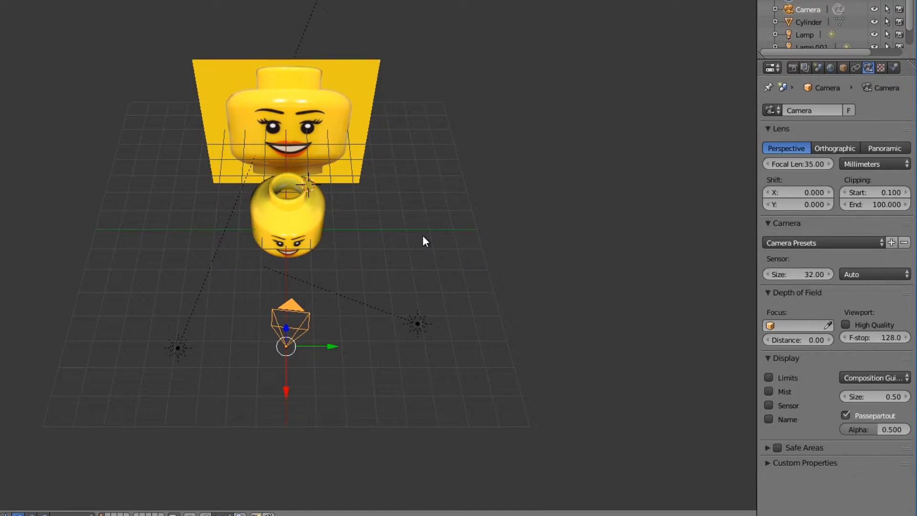
pyautogui.click(402, 227)
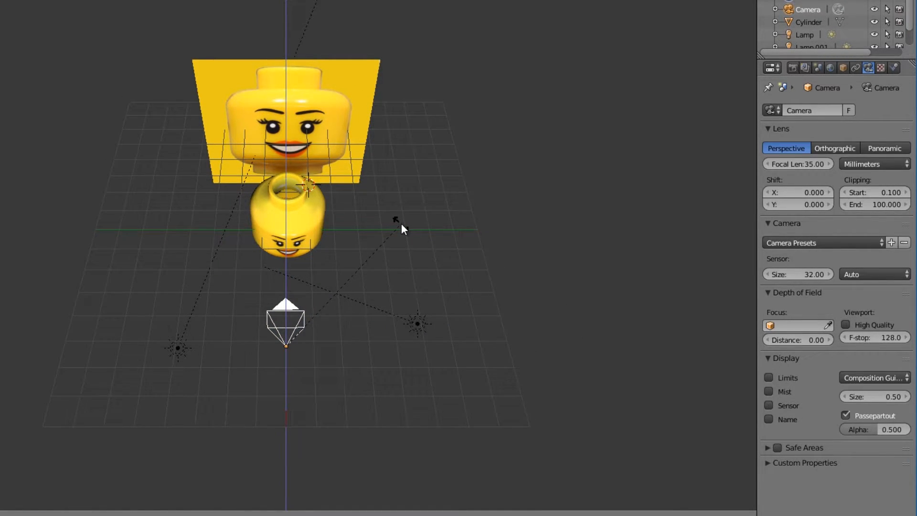
pyautogui.click(287, 321)
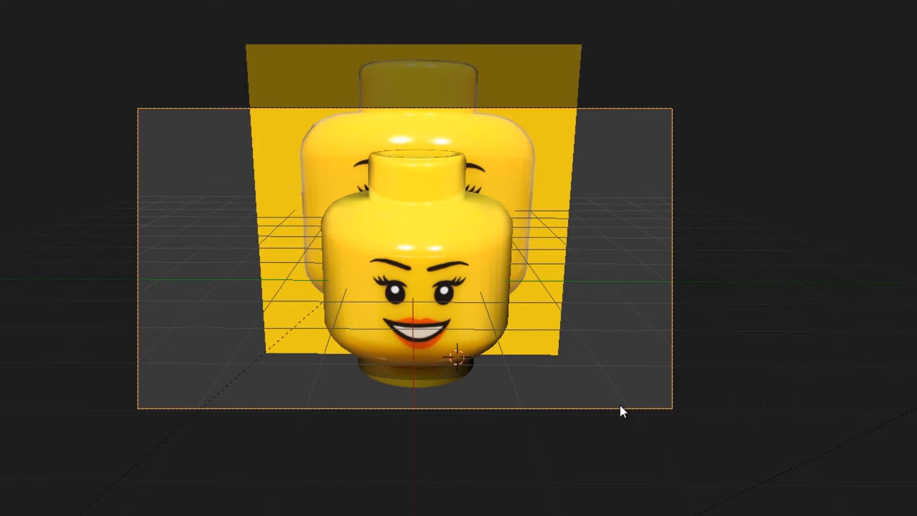
pyautogui.moveTo(407, 269)
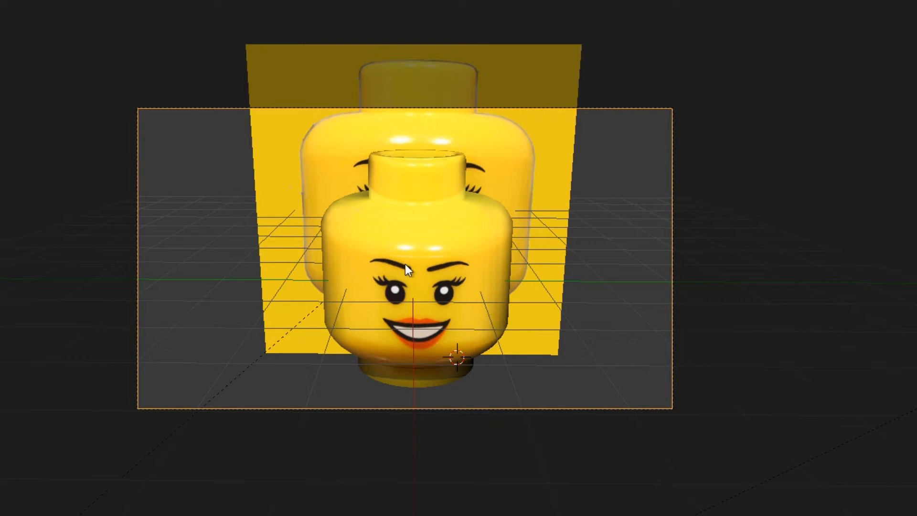